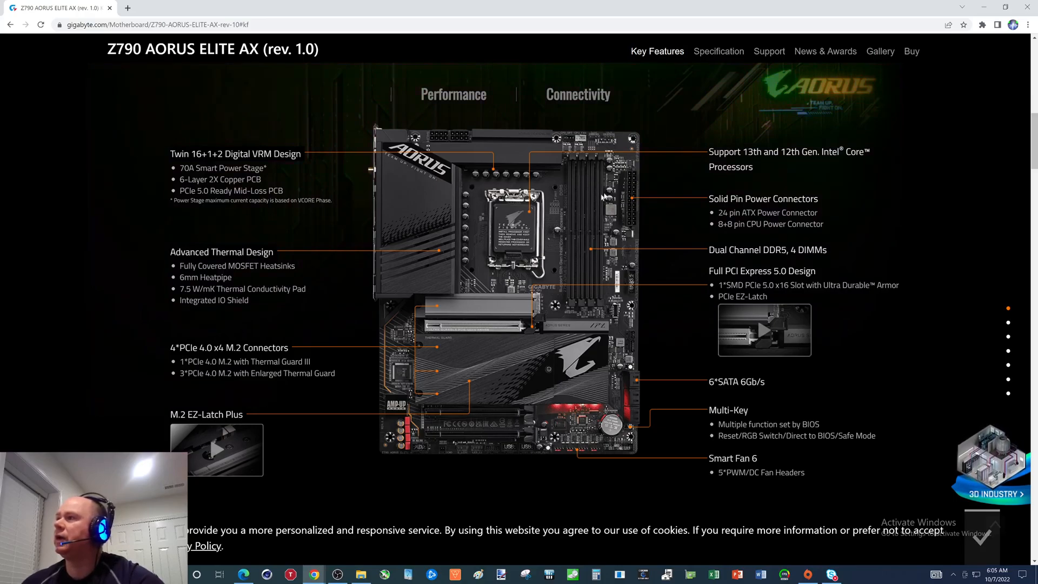
{"action": "mouse_move", "coordinate": [630, 257]}
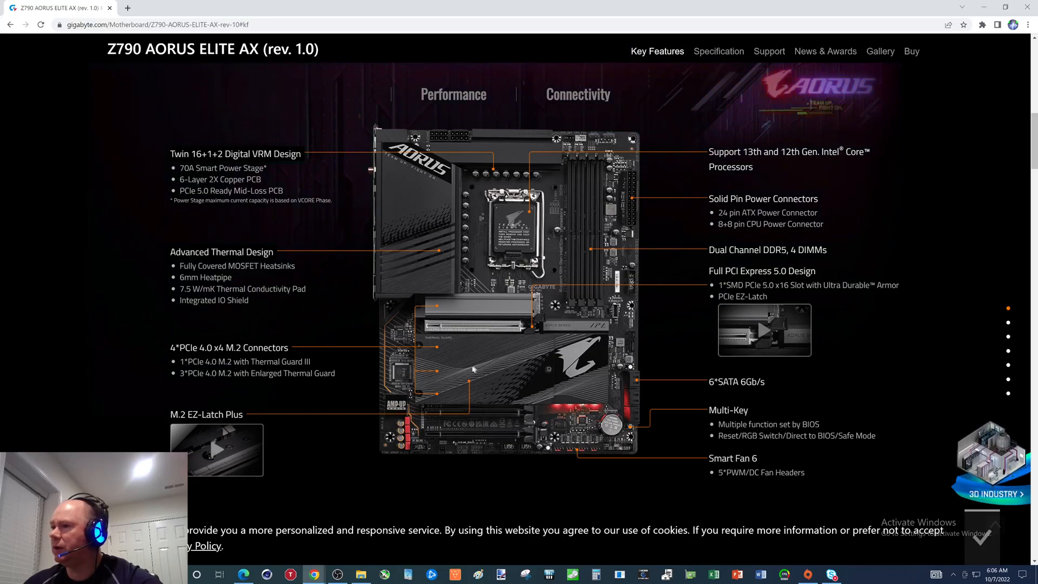
{"action": "mouse_move", "coordinate": [462, 382]}
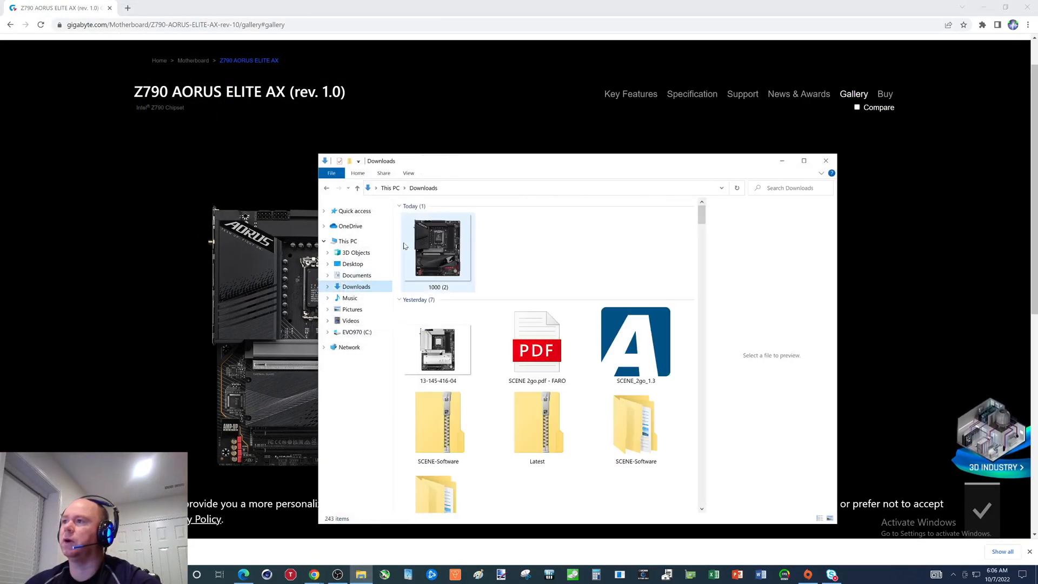
View the downloaded Z790 AORUS ELITE AX .webp photo full-size in a second tab, then return to the gallery tab.
{"action": "double_click", "coordinate": [438, 246]}
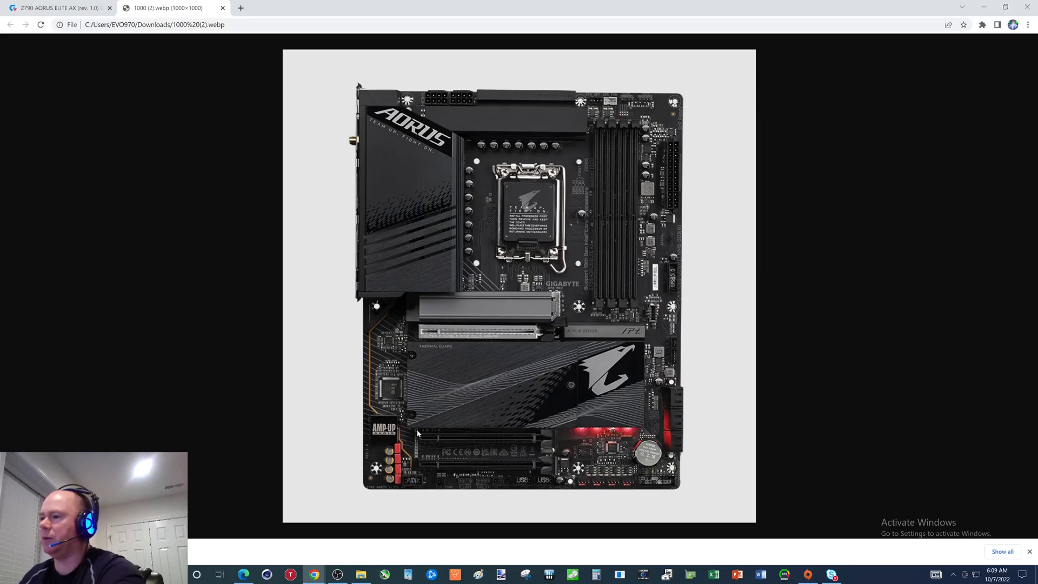
{"action": "left_click", "coordinate": [56, 7]}
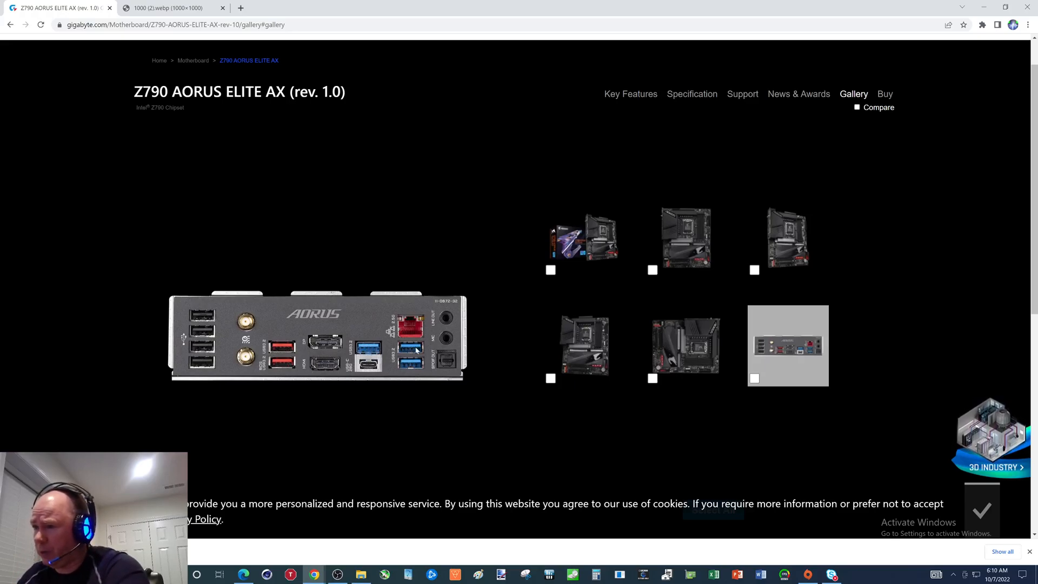
{"action": "mouse_move", "coordinate": [431, 349]}
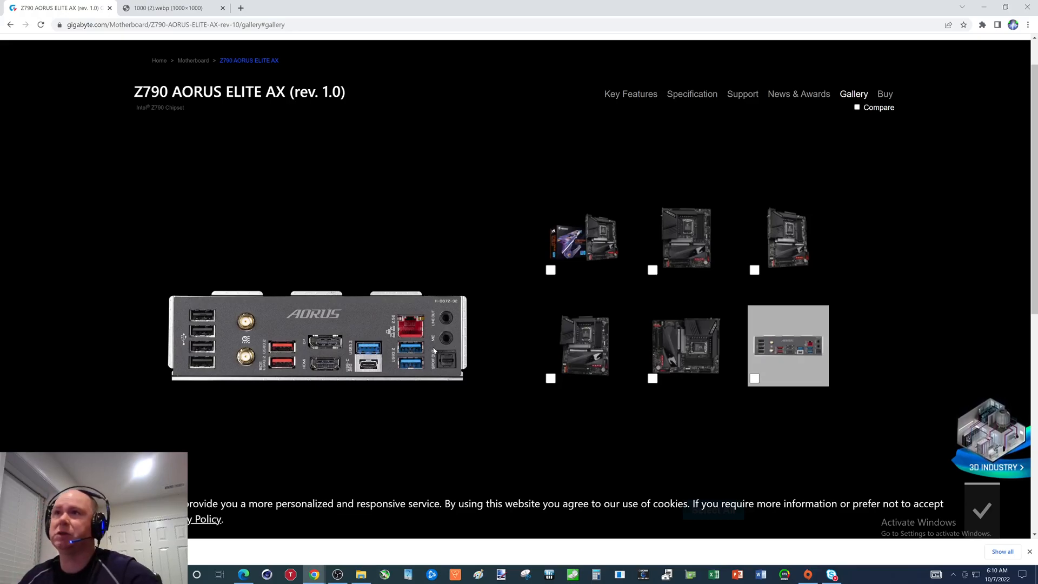